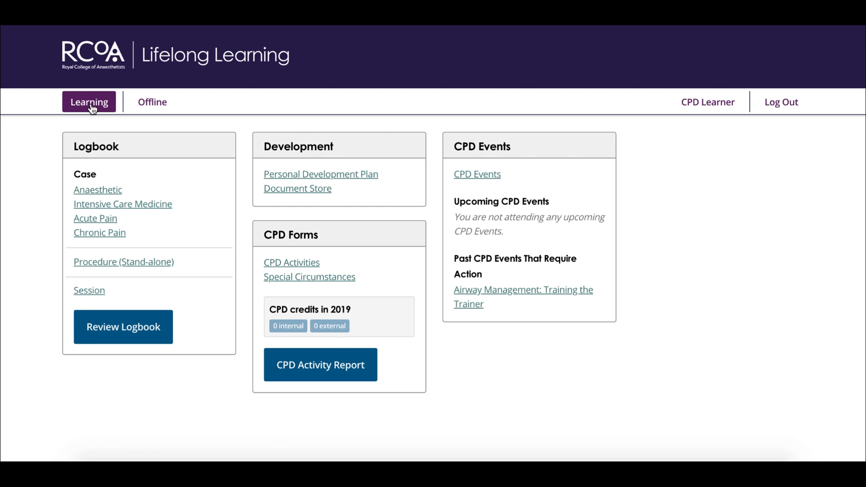
mouse_move(141, 153)
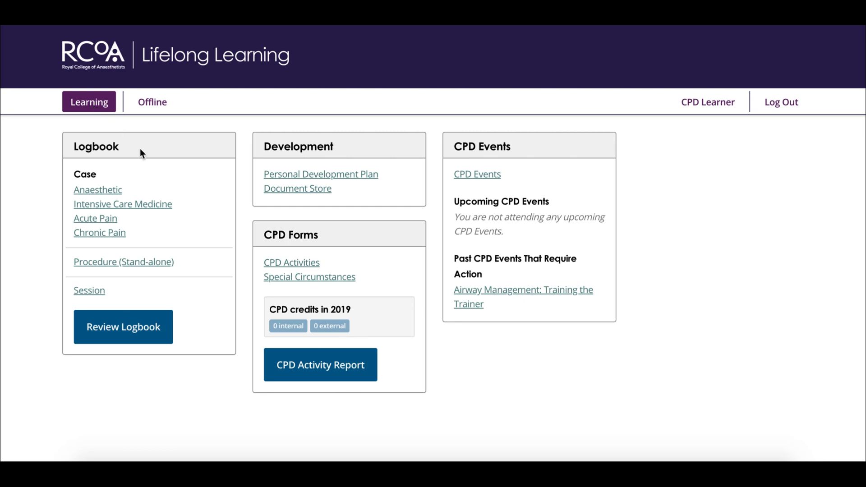
mouse_move(226, 235)
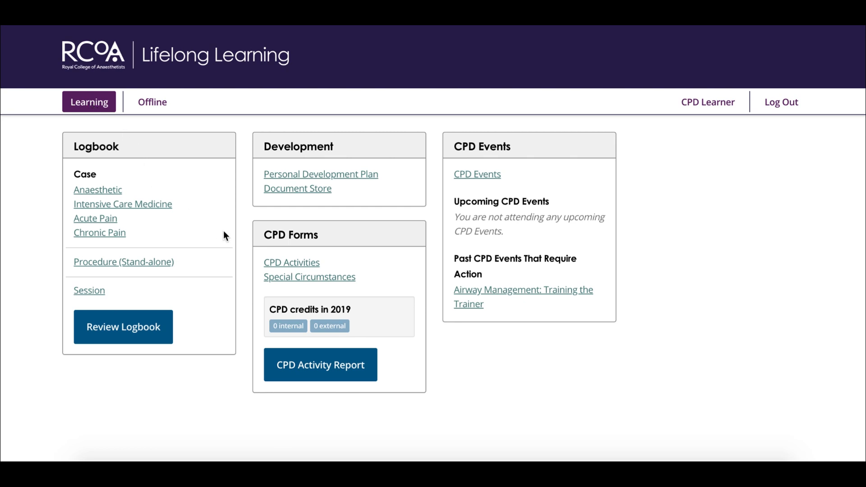
mouse_move(284, 264)
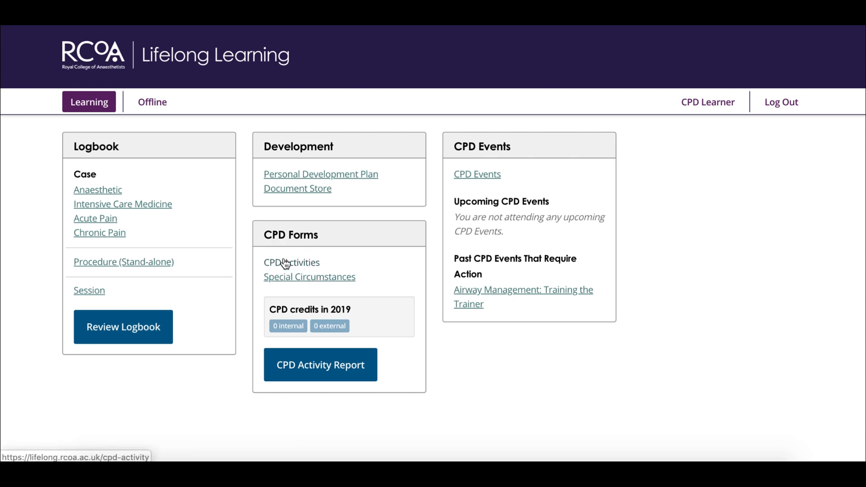
- Go to the CPD Activities list, which shows no activities recorded yet
left_click(291, 262)
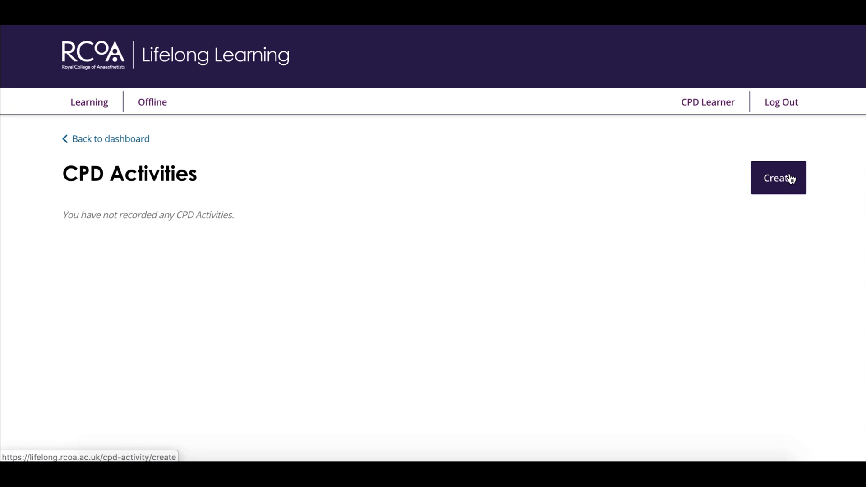
- Create a new CPD activity titled 'e-Learning'
left_click(778, 178)
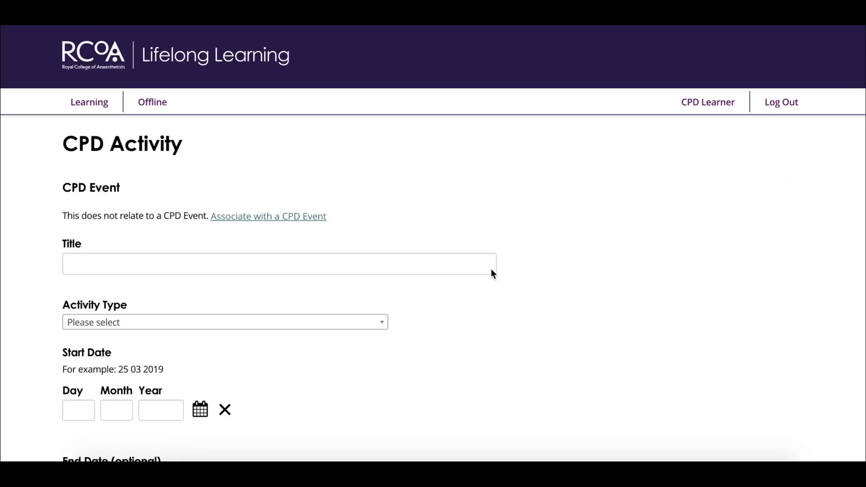
left_click(279, 264)
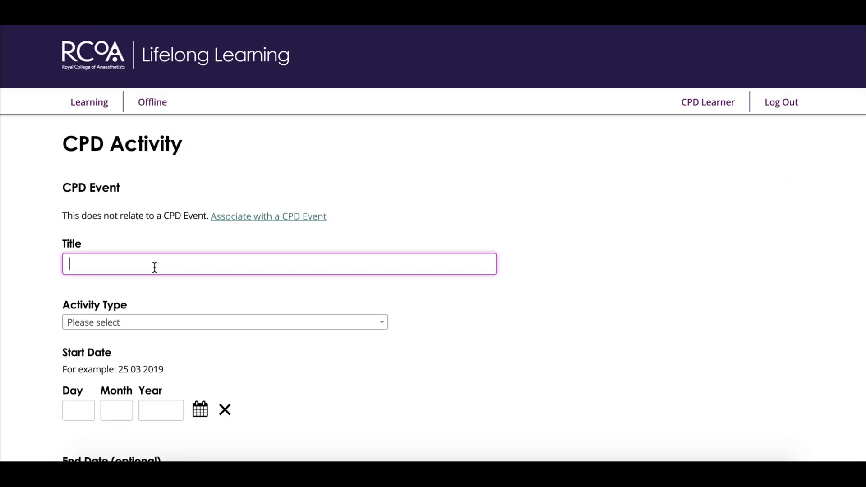
type("e-")
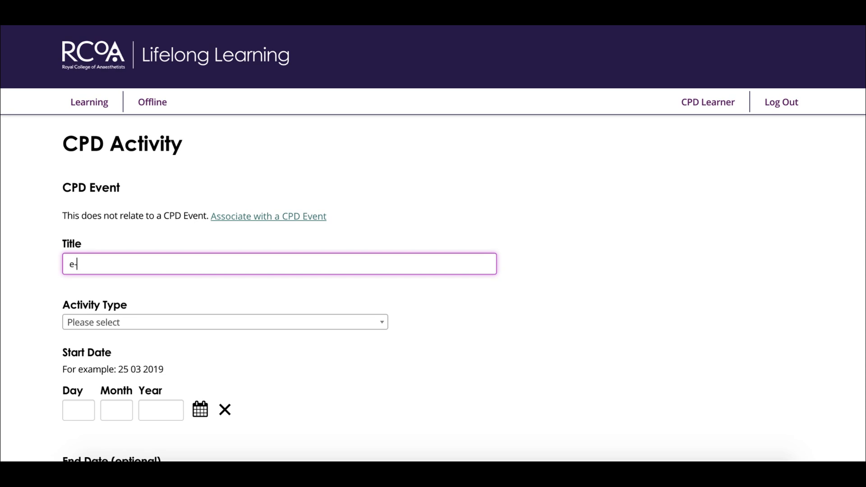
type("Learnin")
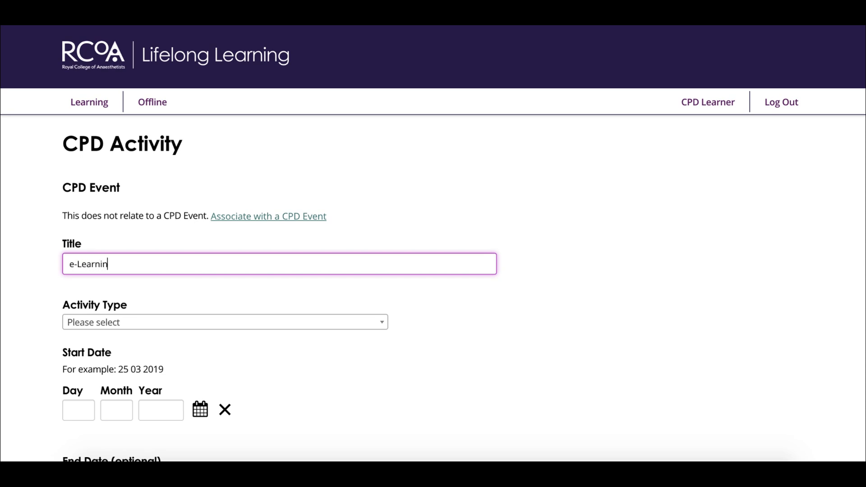
type("g")
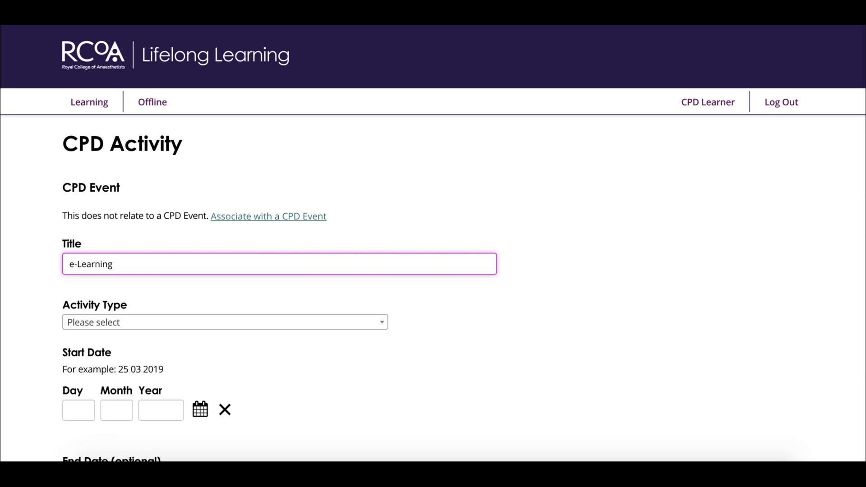
mouse_move(393, 331)
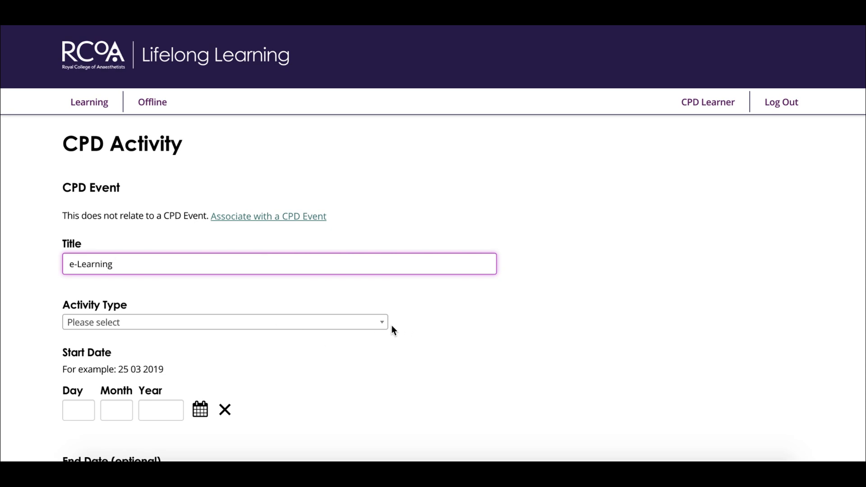
mouse_move(381, 325)
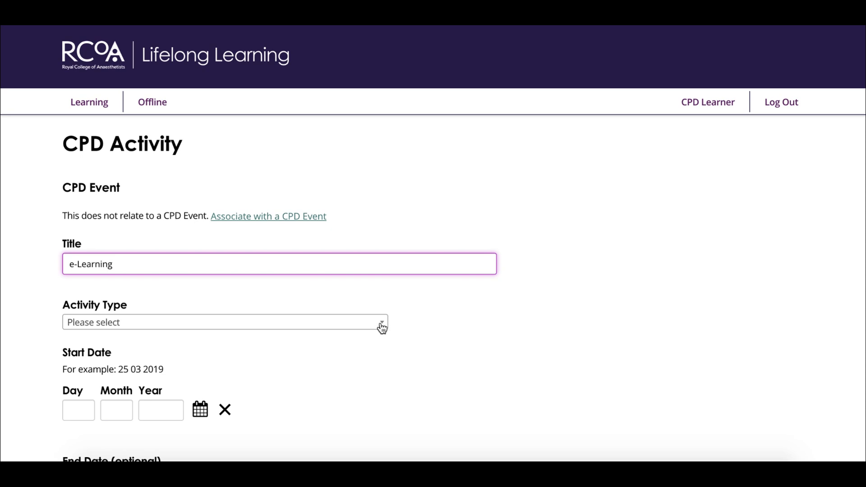
- Choose e-Learning from the Activity Type list
left_click(223, 322)
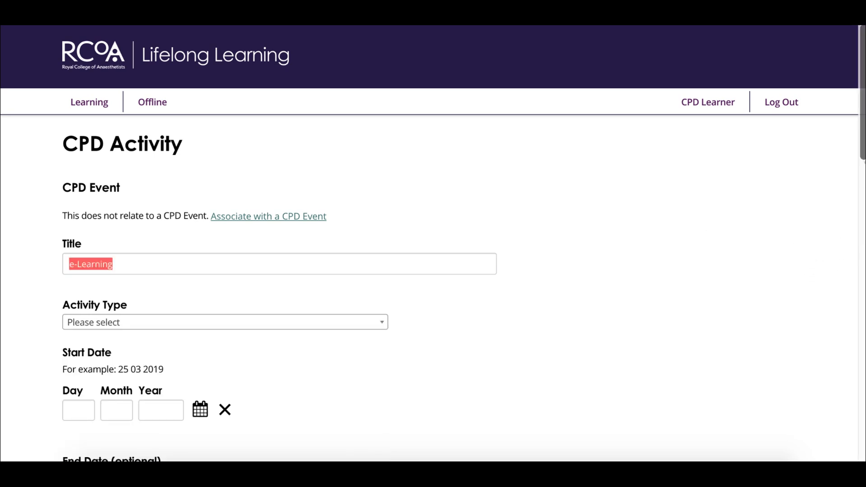
scroll("down", 3)
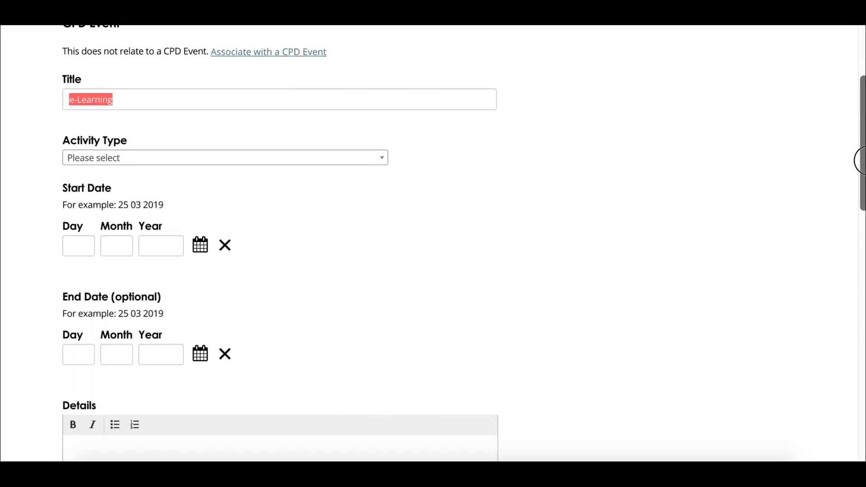
scroll("down", 3)
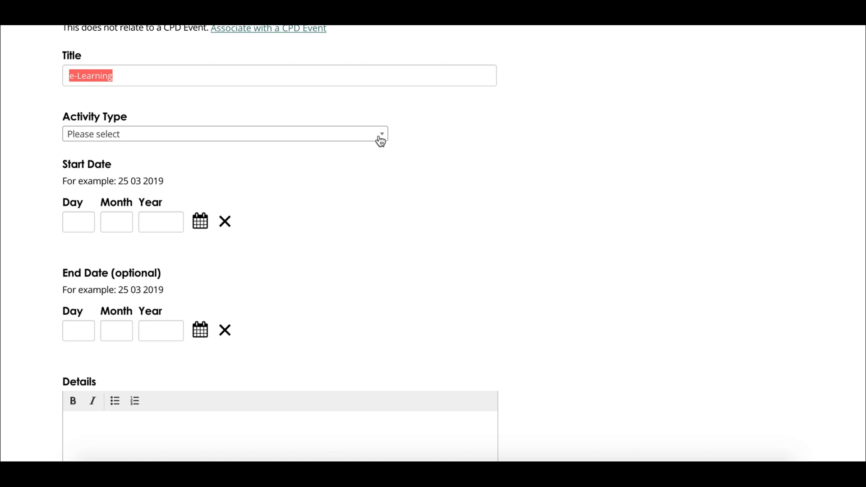
left_click(223, 134)
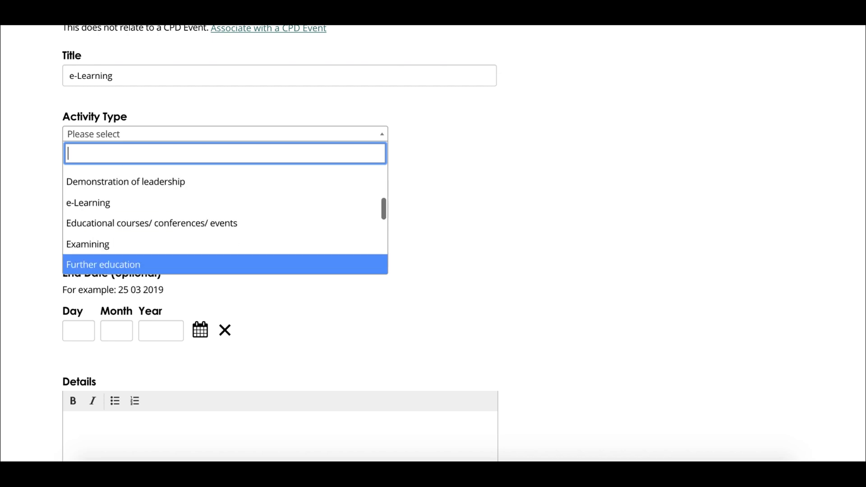
scroll("down", 3)
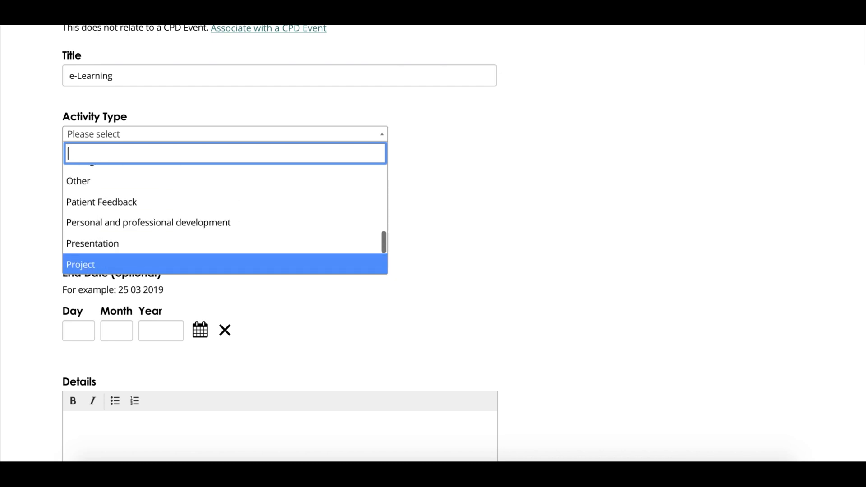
scroll("down", 3)
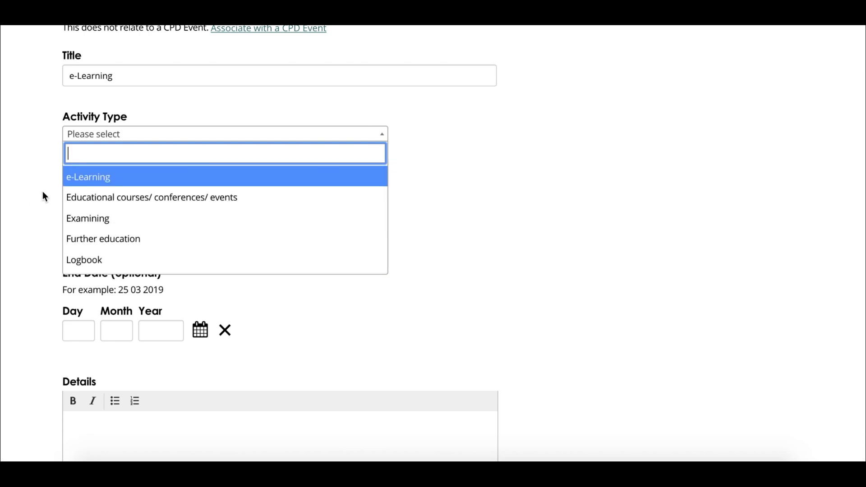
left_click(87, 177)
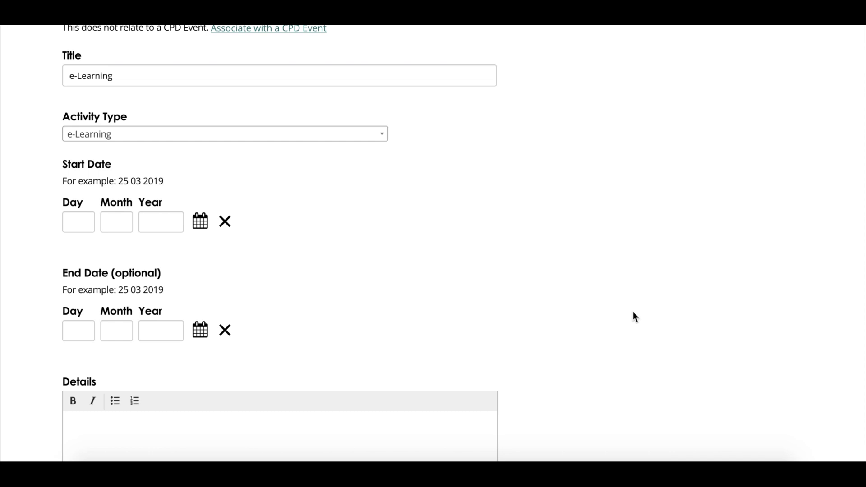
- Set the start date and end date to 31 July 2019 via the calendar pickers
left_click(77, 222)
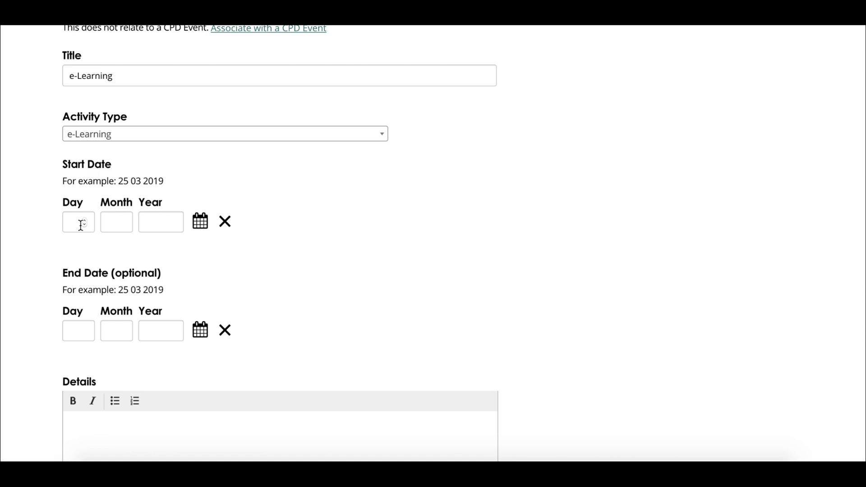
left_click(200, 221)
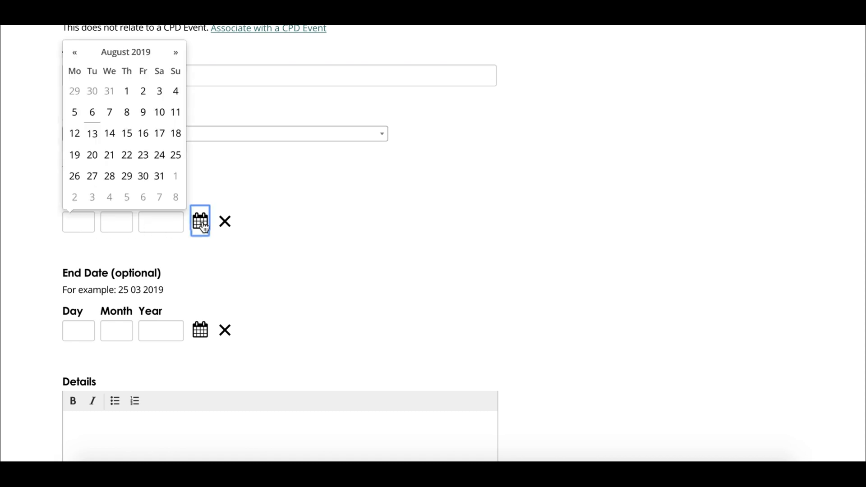
left_click(74, 52)
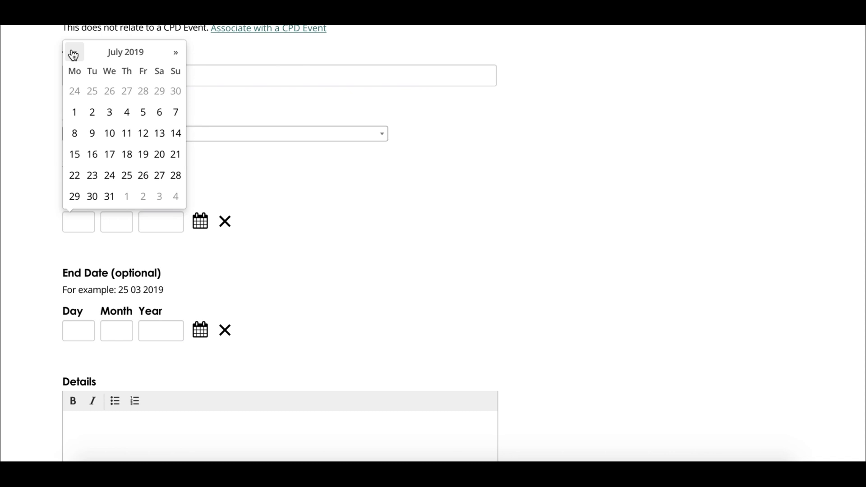
left_click(109, 197)
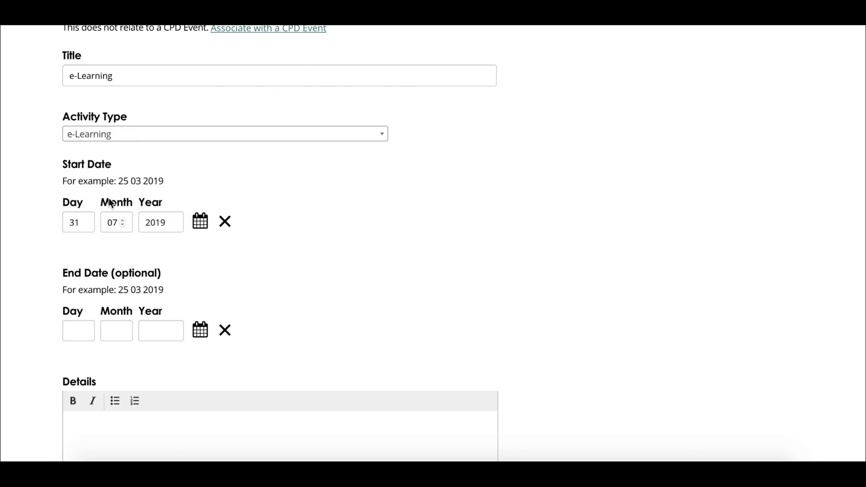
left_click(200, 330)
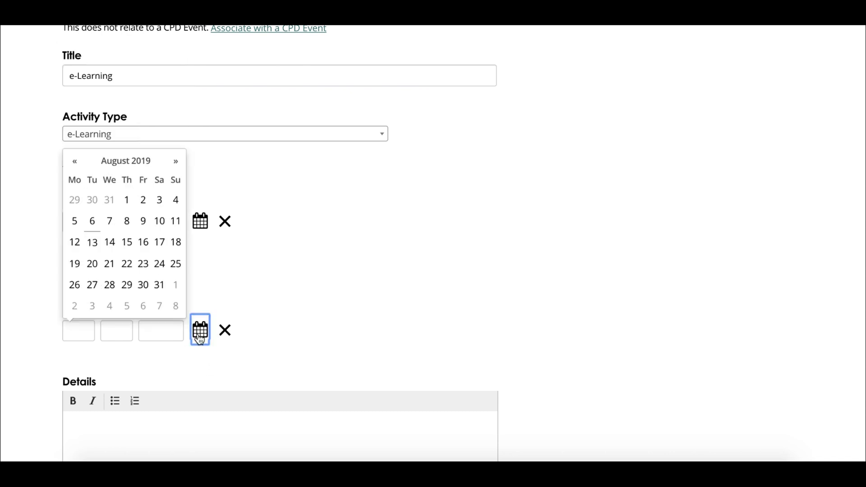
left_click(74, 161)
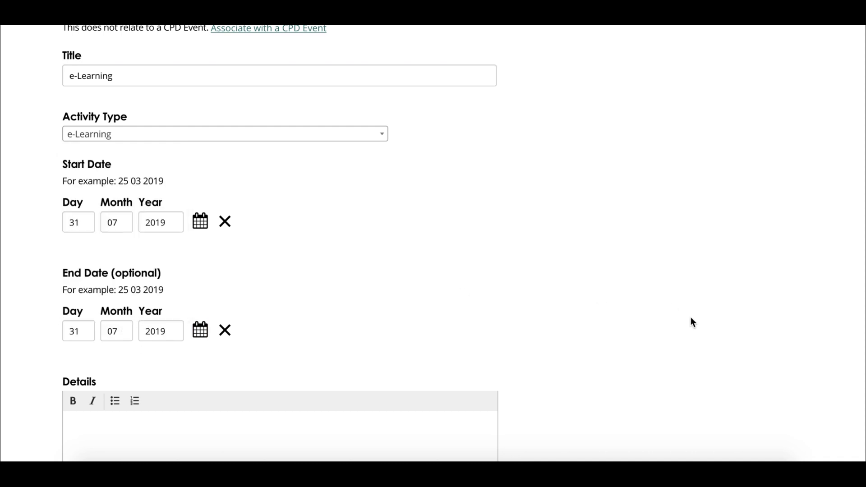
- Enter 'e-Learning through BJA Ed' as the activity details
scroll("down", 3)
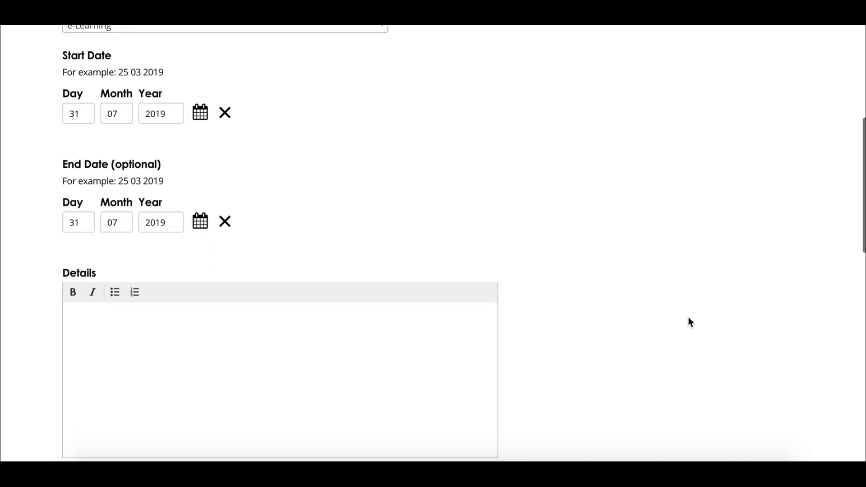
scroll("down", 3)
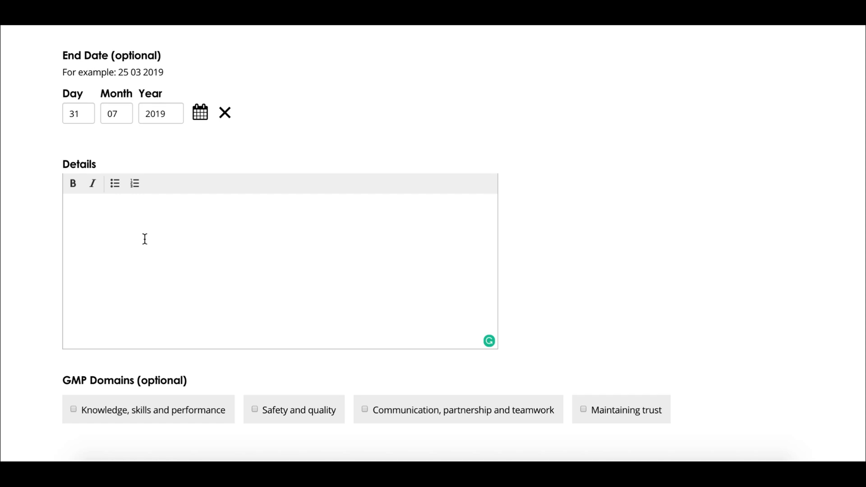
type("e-Le")
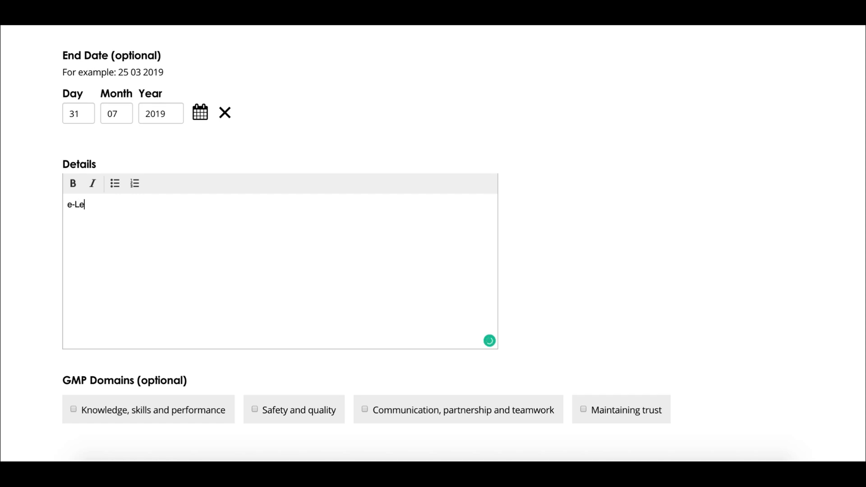
type("arning")
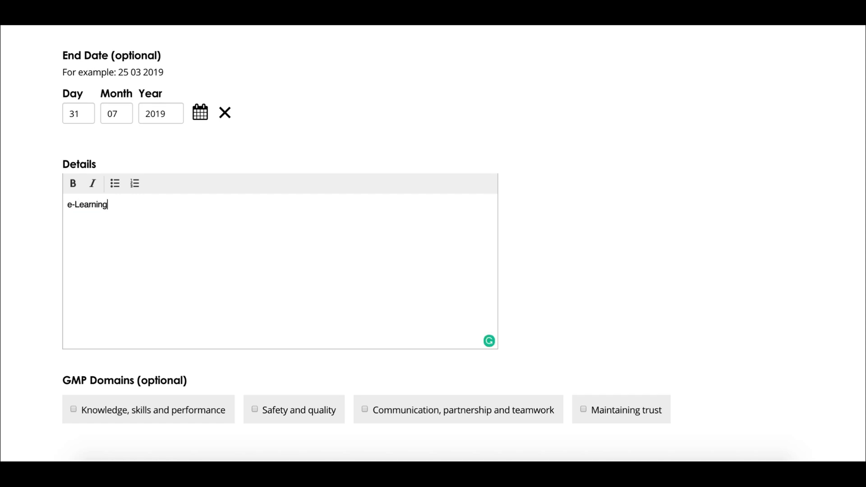
type("through")
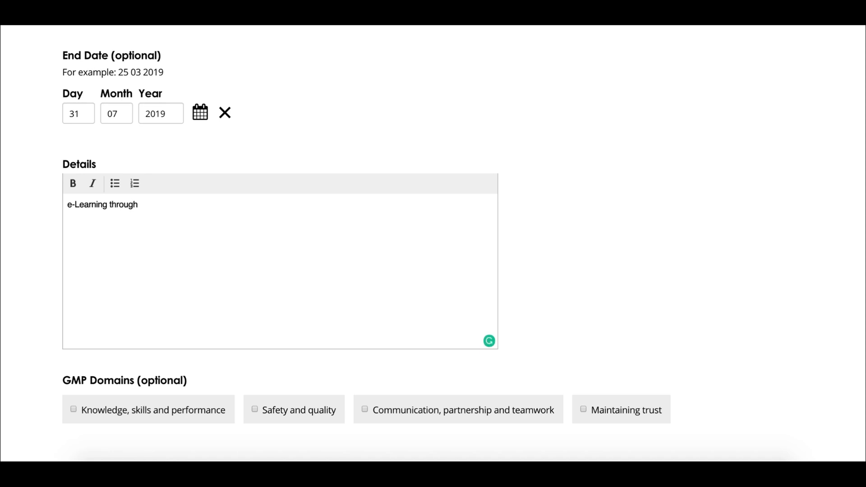
type("BJA Ed")
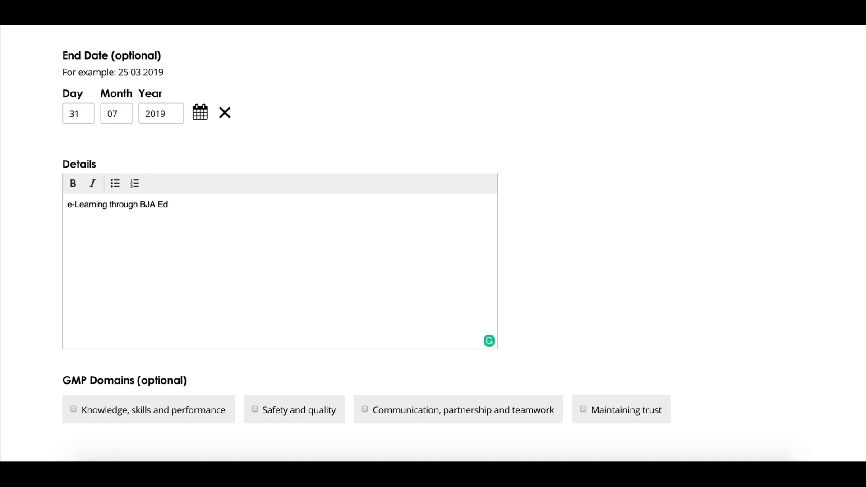
- Tick the applicable GMP domains and the educator domains for educational progress and personal development
scroll("down", 3)
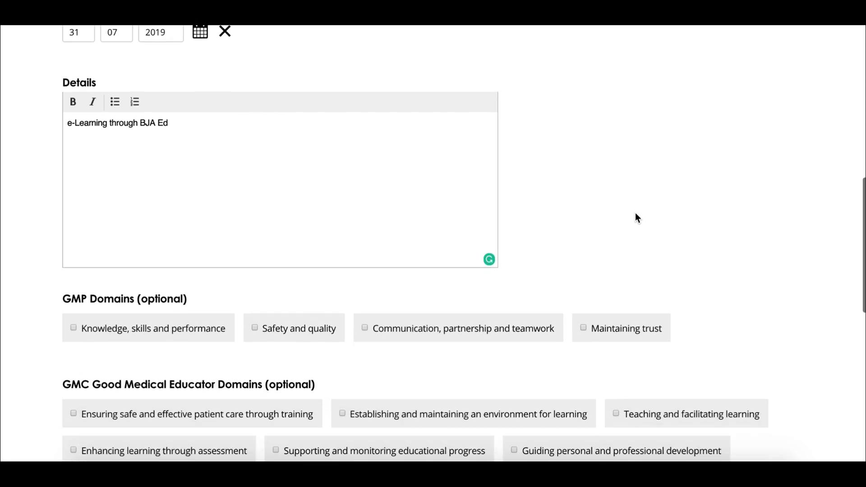
scroll("down", 3)
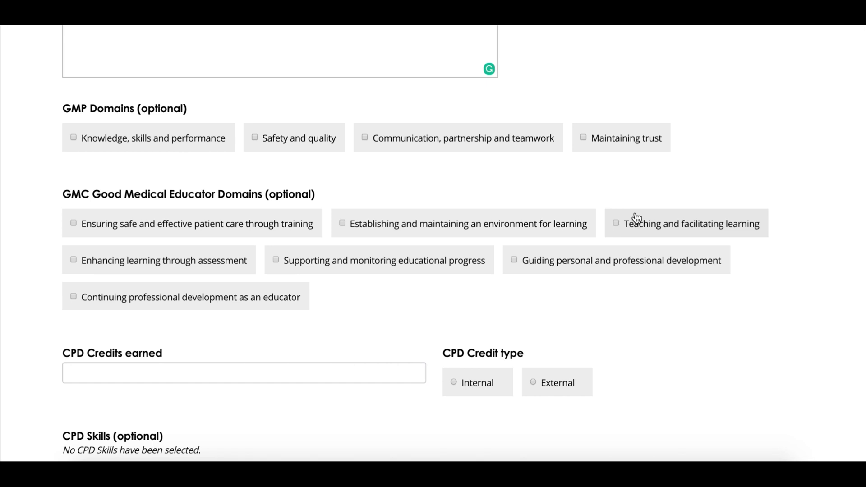
mouse_move(153, 144)
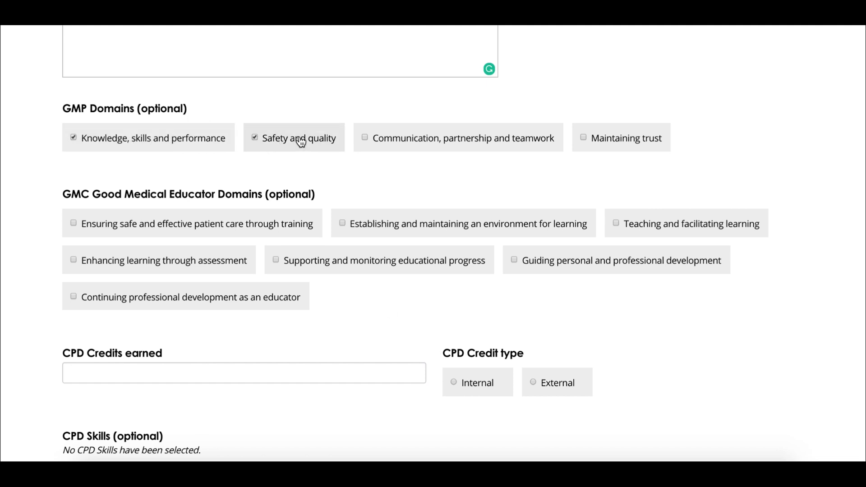
left_click(364, 137)
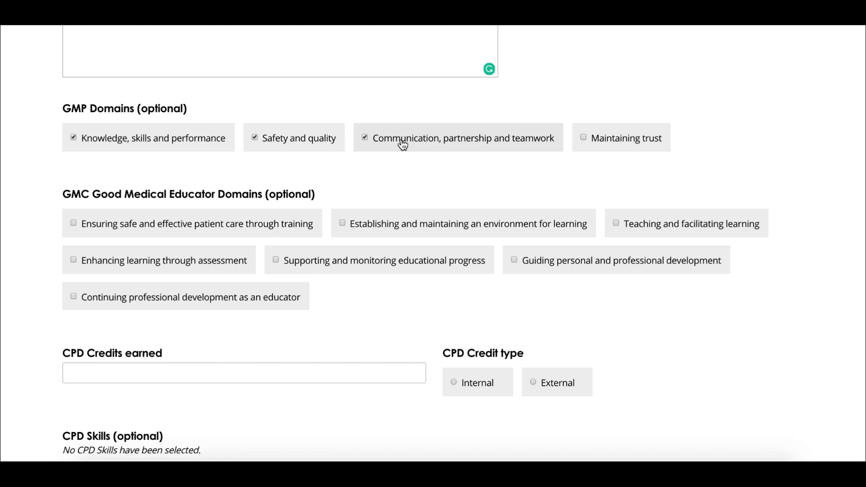
left_click(342, 223)
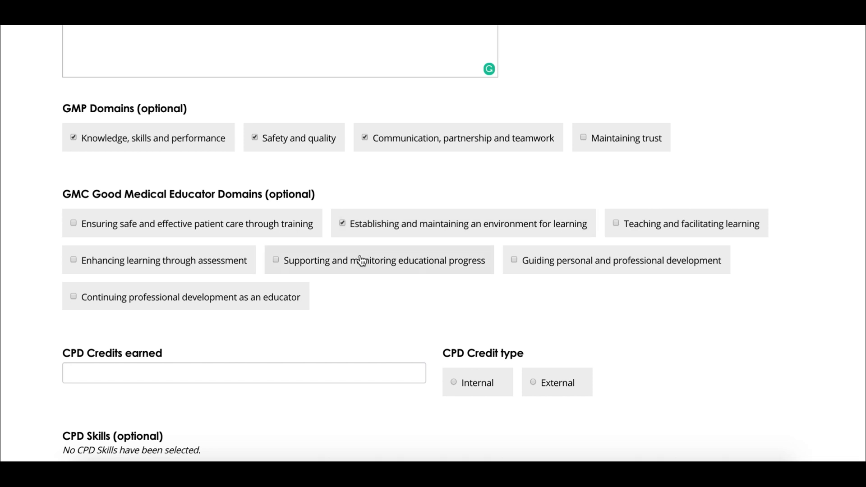
left_click(276, 260)
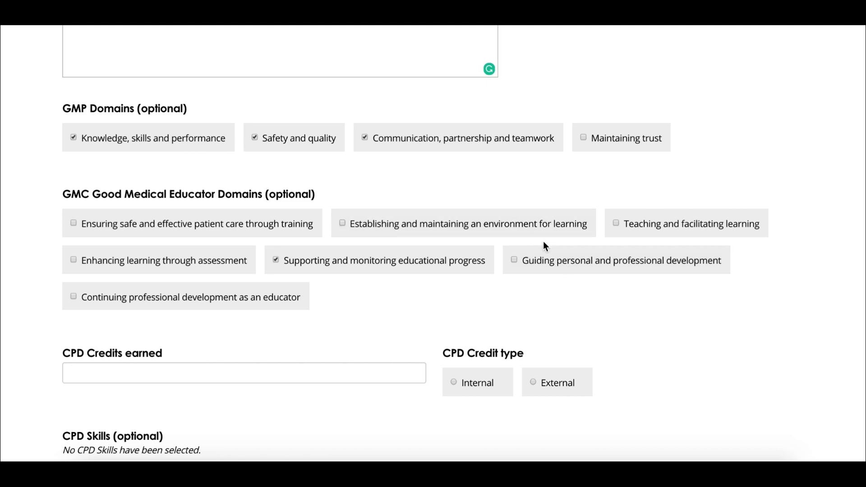
left_click(513, 260)
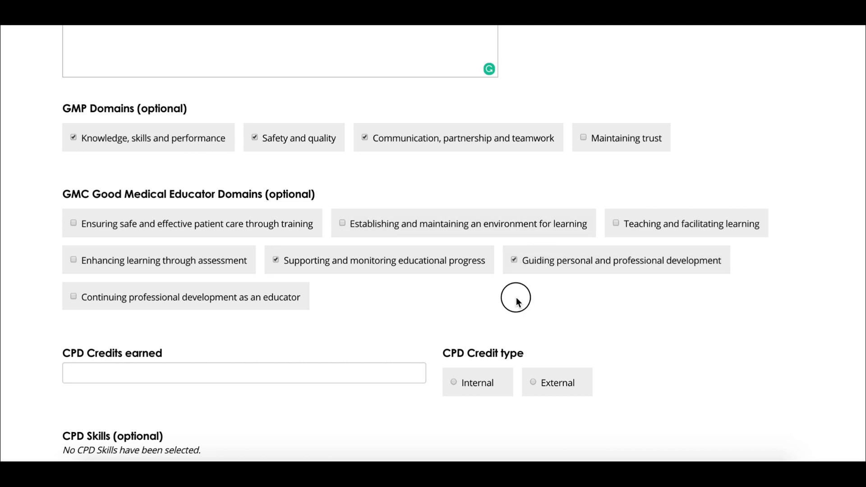
- Enter 2 CPD credits earned and set the credit type to Internal
scroll("down", 3)
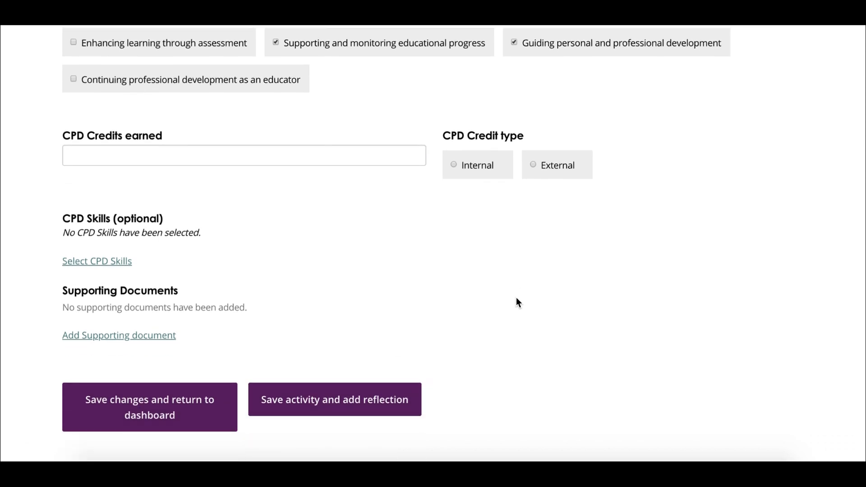
mouse_move(340, 227)
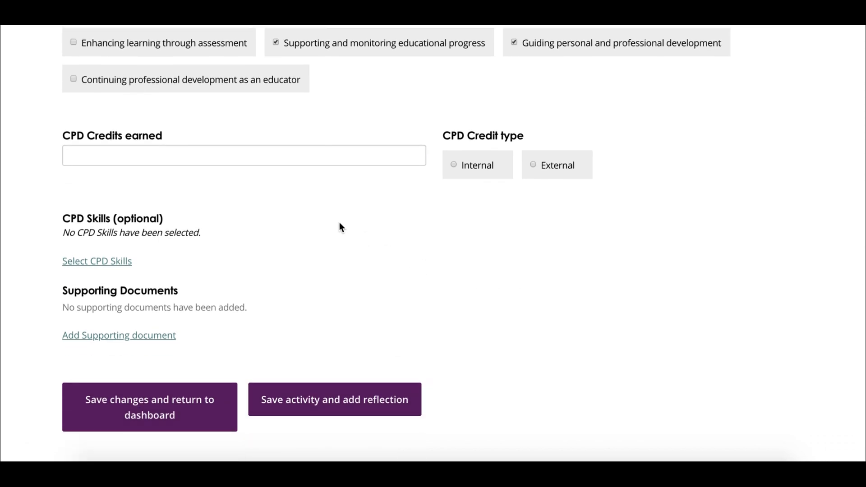
left_click(243, 155)
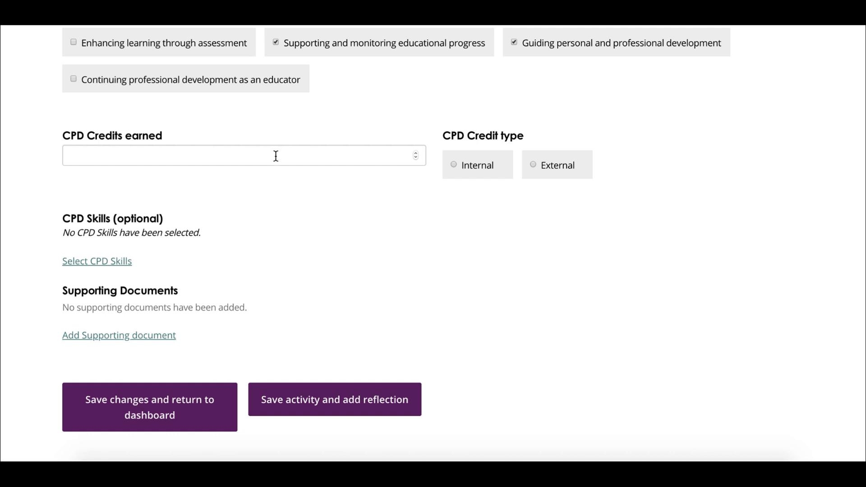
left_click(243, 156)
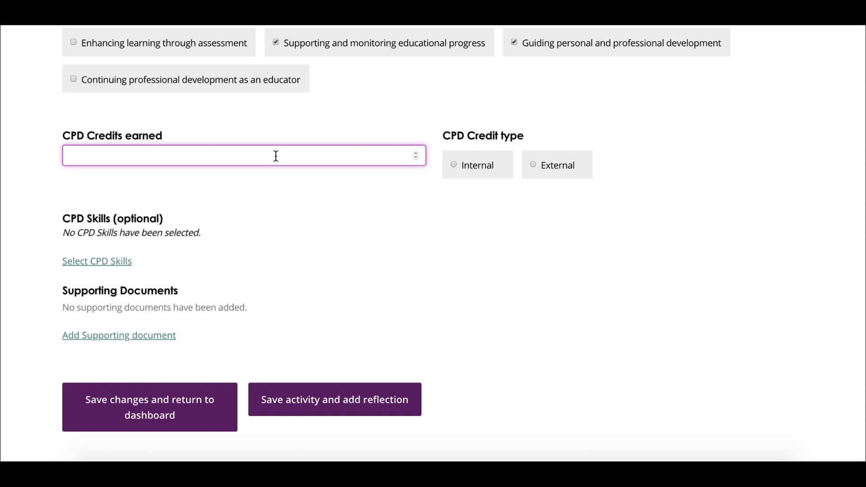
type("2")
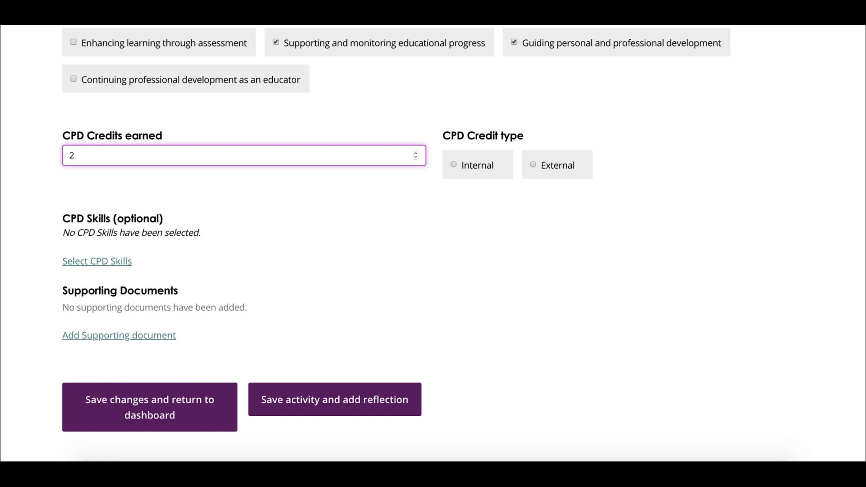
mouse_move(486, 213)
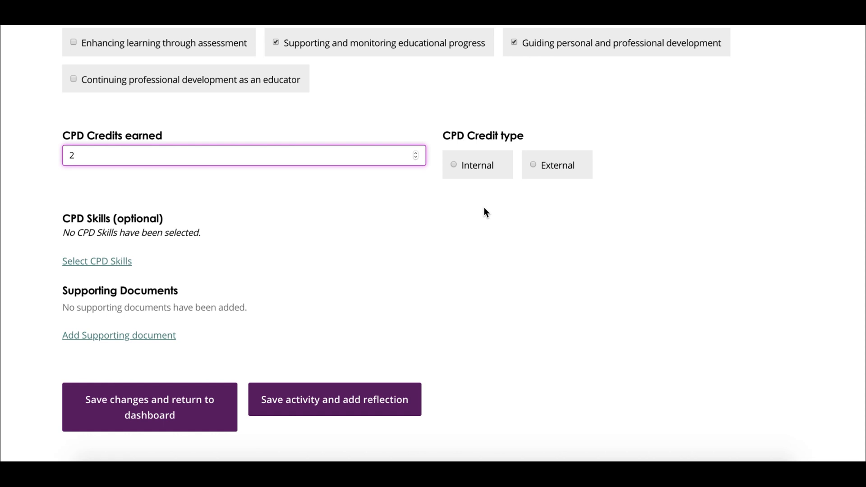
mouse_move(470, 166)
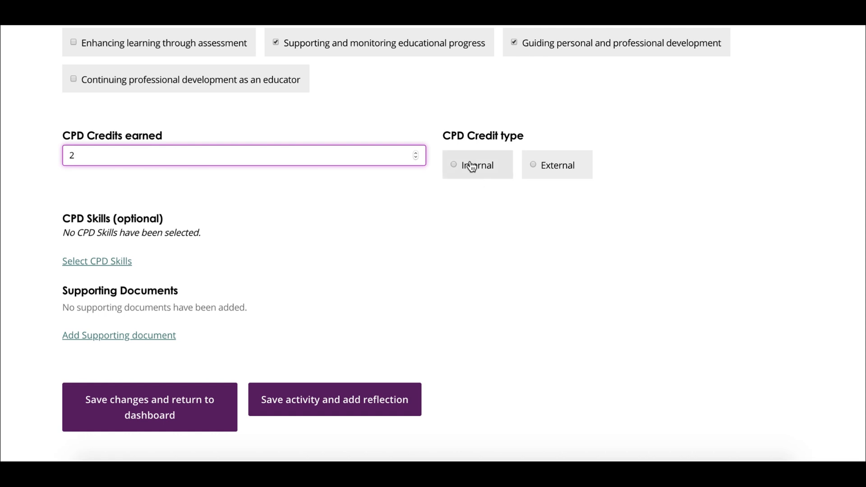
left_click(454, 164)
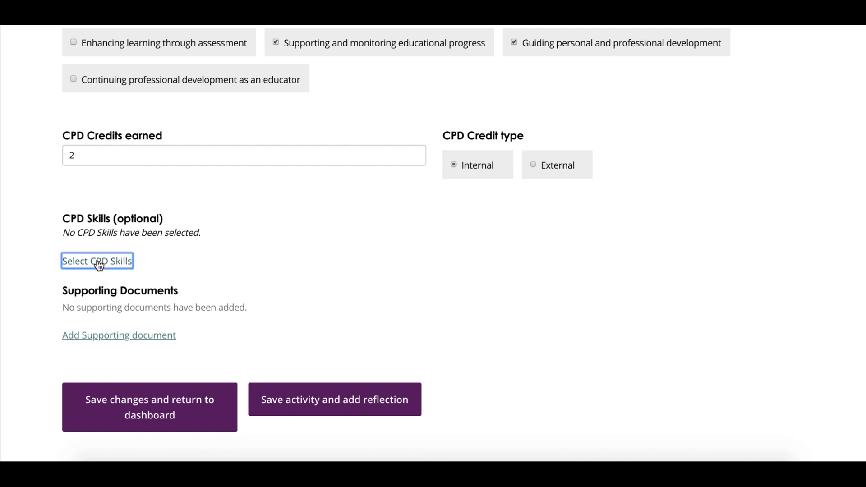
- Select all Paediatrics skills in the CPD skills list and add them to the activity
left_click(97, 260)
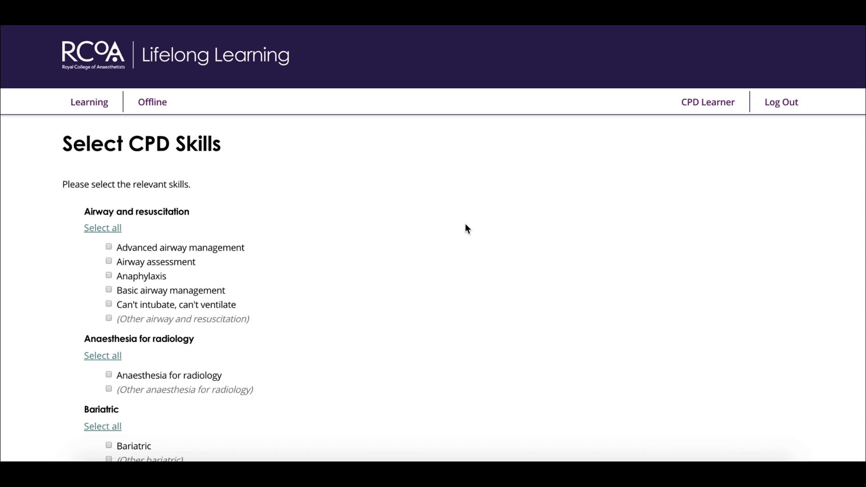
scroll("down", 3)
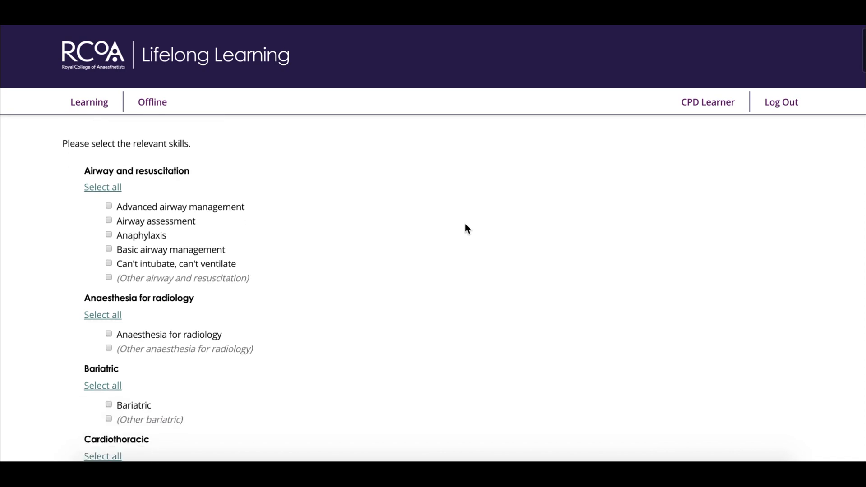
scroll("down", 3)
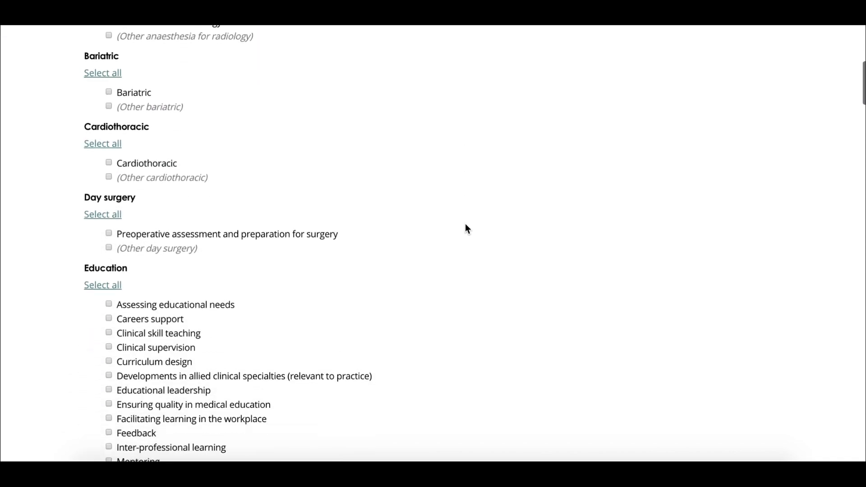
scroll("down", 3)
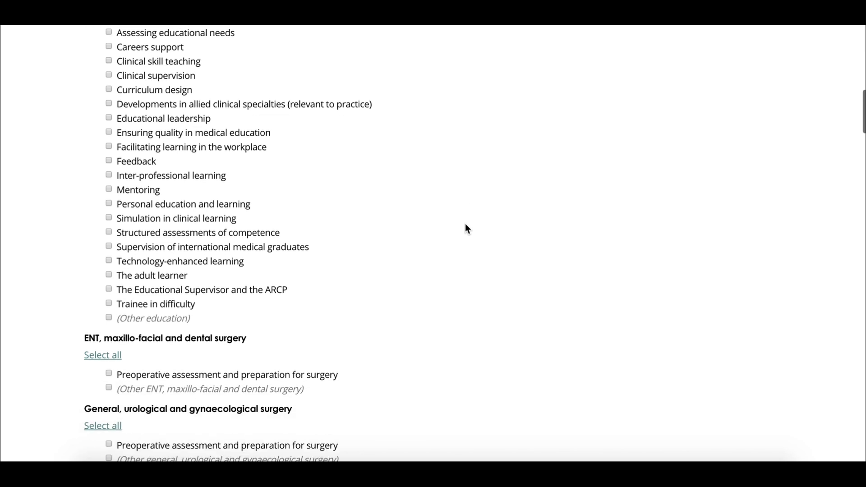
scroll("down", 3)
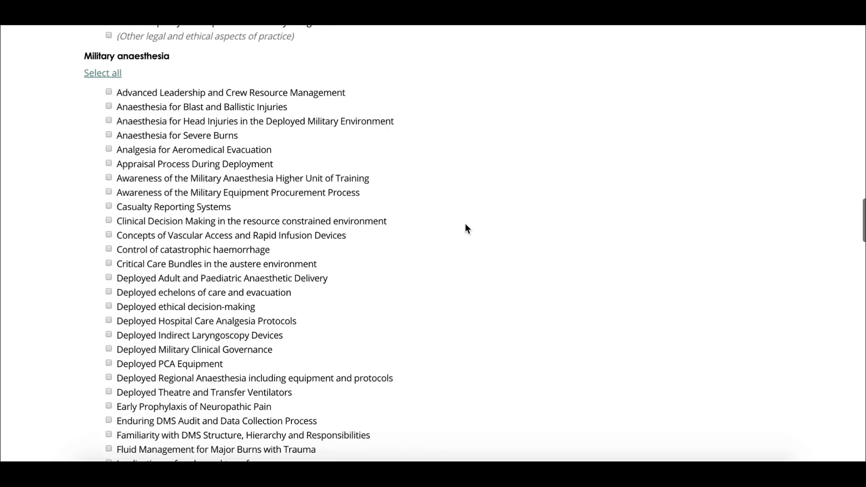
scroll("down", 3)
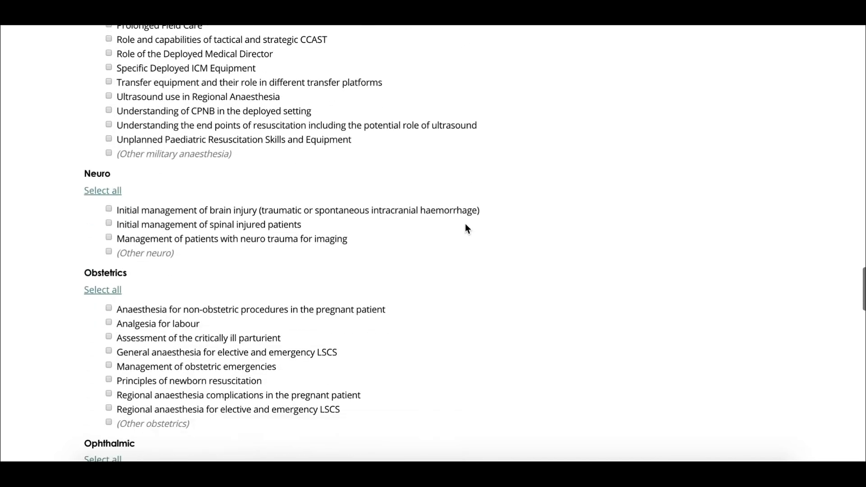
scroll("down", 3)
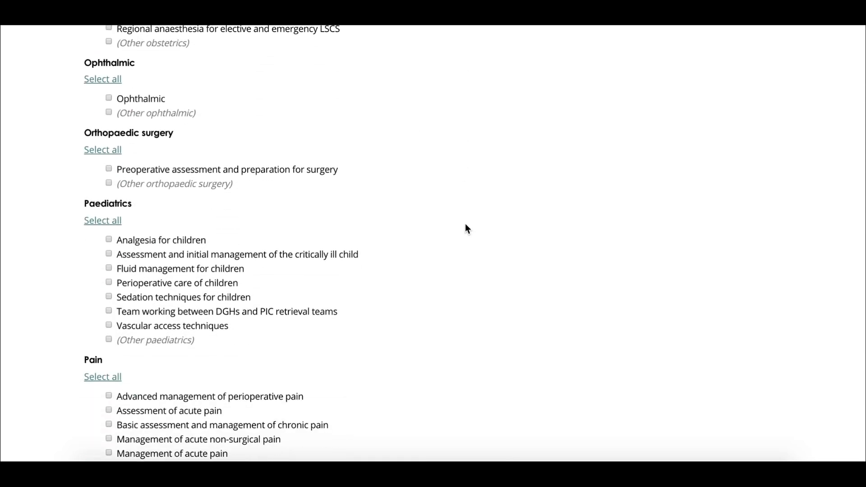
left_click(102, 221)
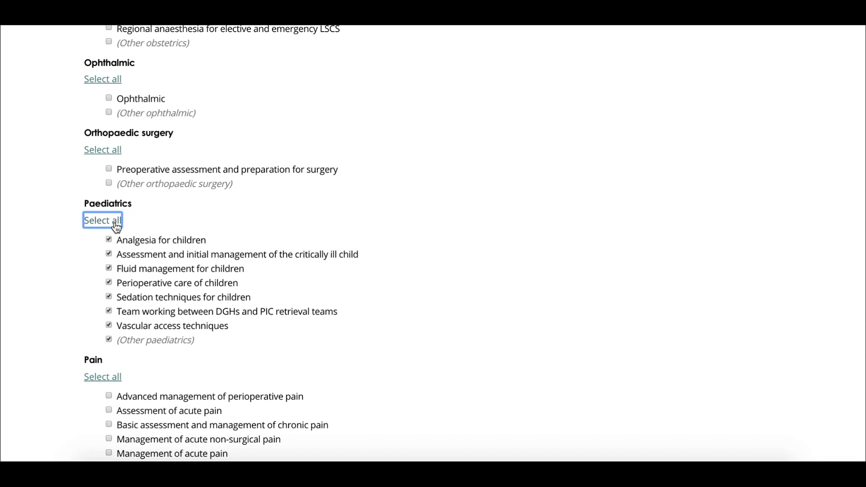
mouse_move(792, 277)
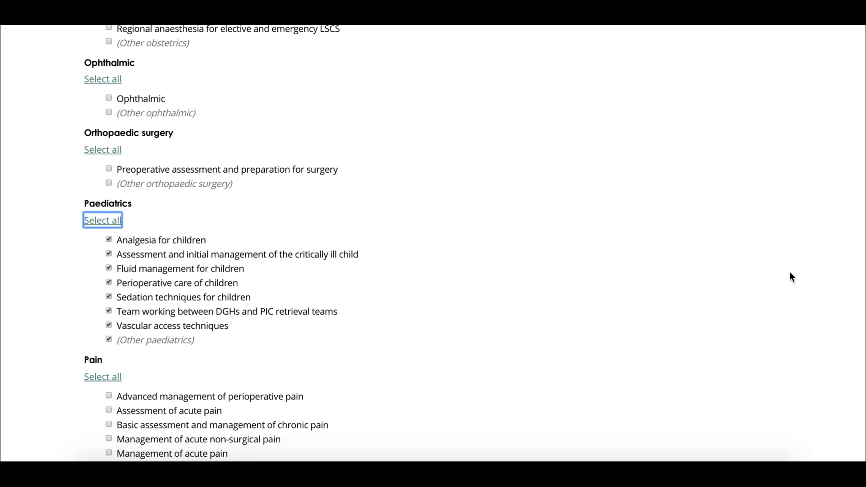
scroll("down", 3)
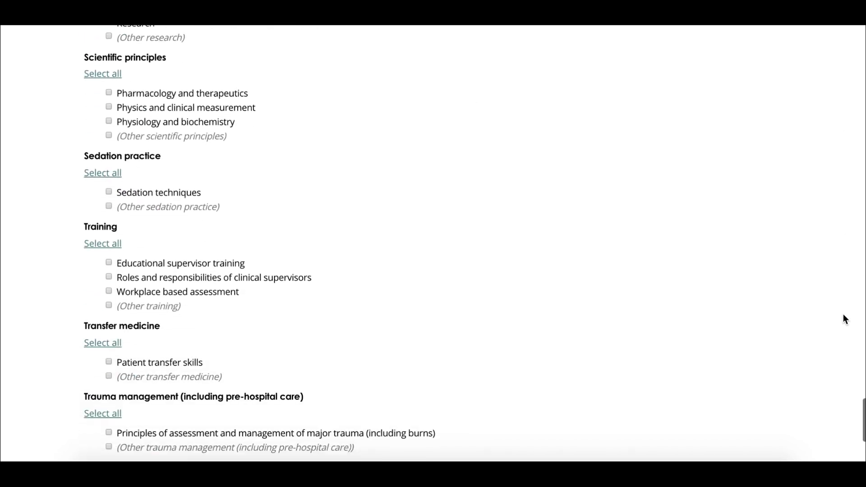
scroll("down", 3)
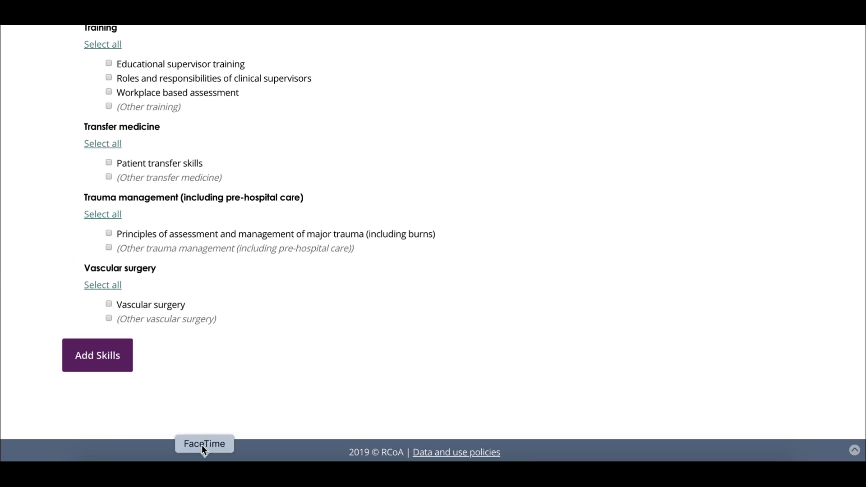
left_click(98, 356)
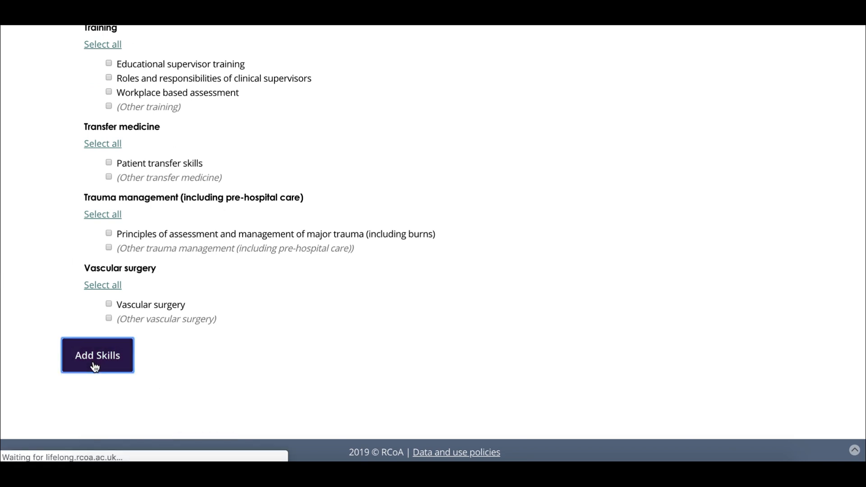
- Review the credits and eight Paediatrics skills on the form, then choose 'Save activity and add reflection'
left_click(98, 355)
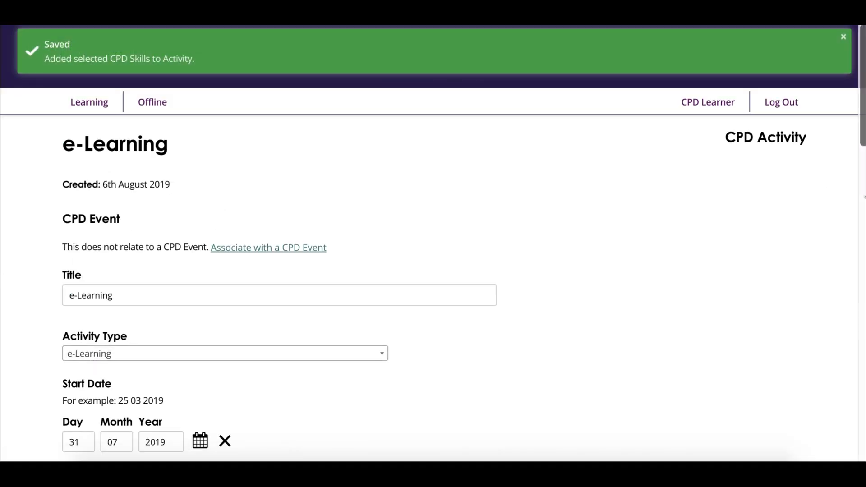
scroll("down", 3)
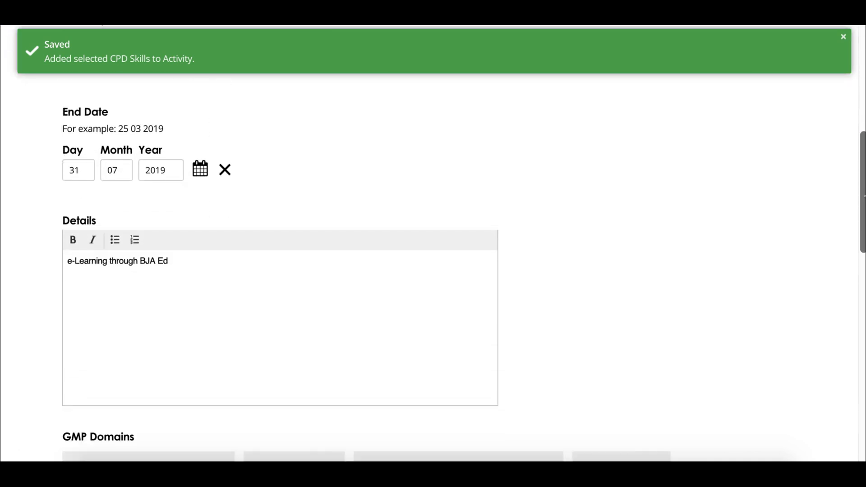
scroll("down", 3)
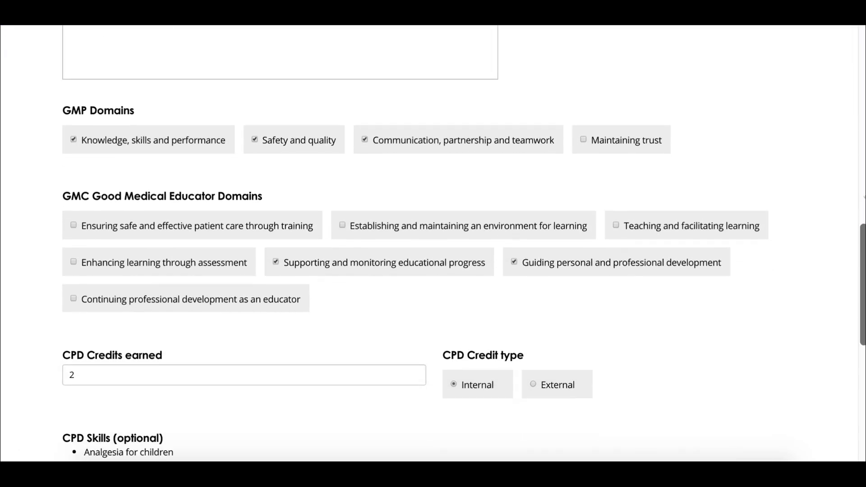
scroll("down", 3)
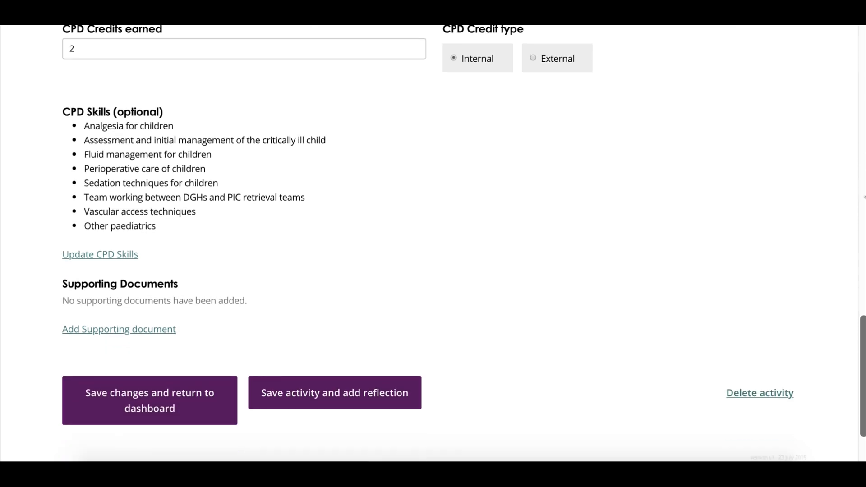
scroll("down", 3)
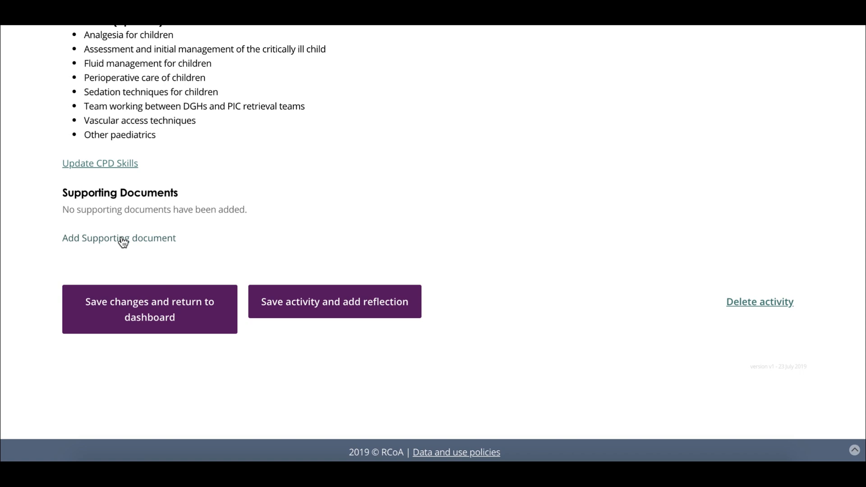
left_click(334, 302)
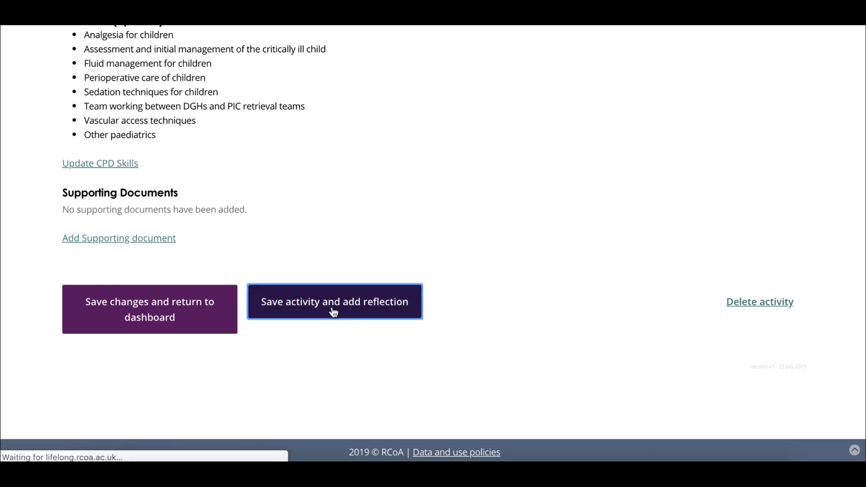
- Load the empty reflection form and look through its Review, Experience gained and Resulting change boxes
left_click(334, 302)
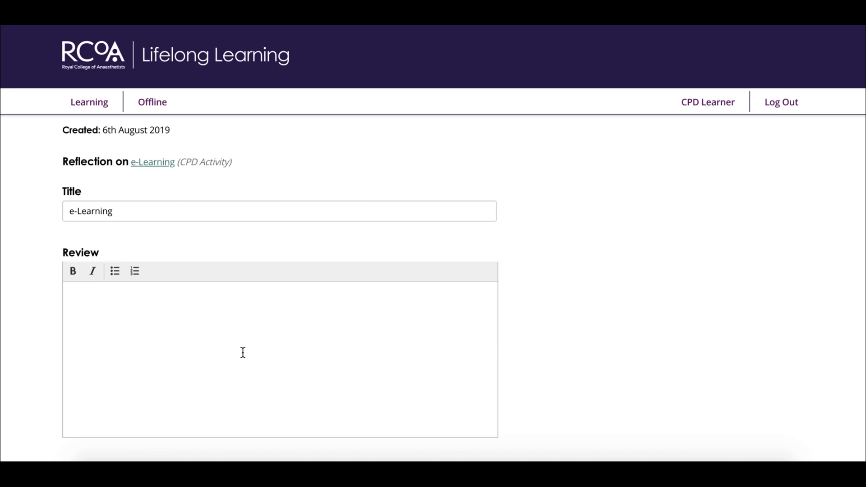
scroll("down", 3)
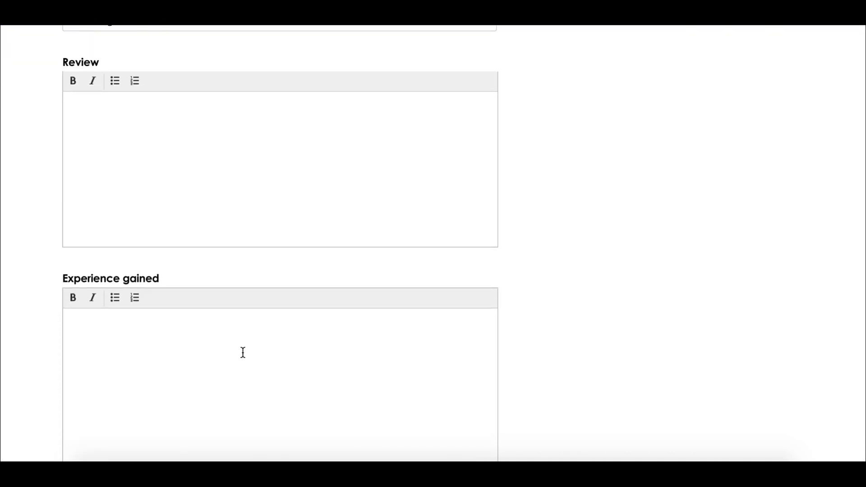
scroll("down", 3)
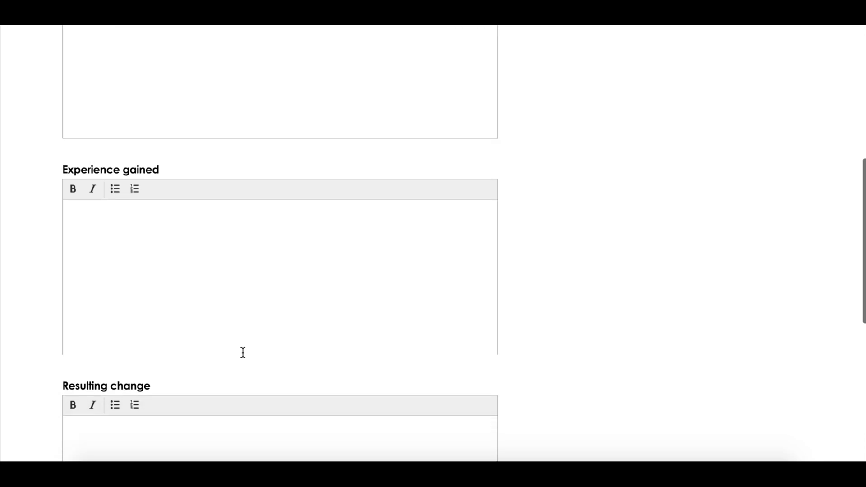
scroll("down", 3)
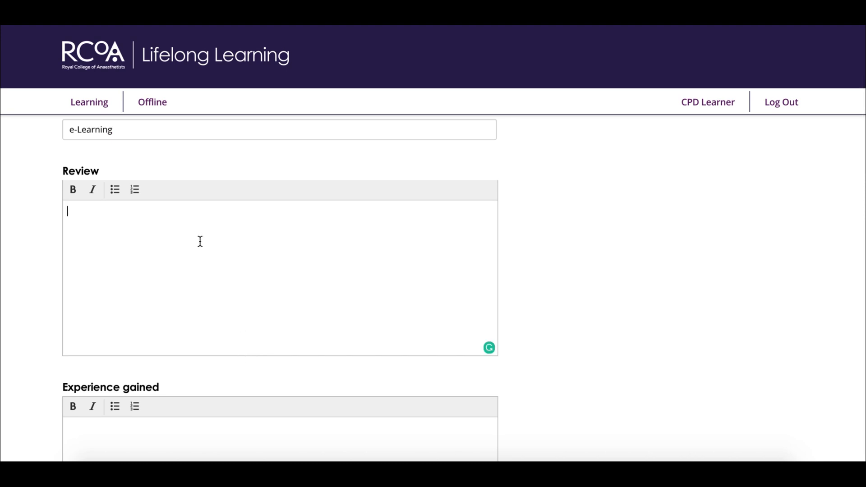
- Fill the Review, Experience gained and Resulting change boxes with 'Example'
type("Examp")
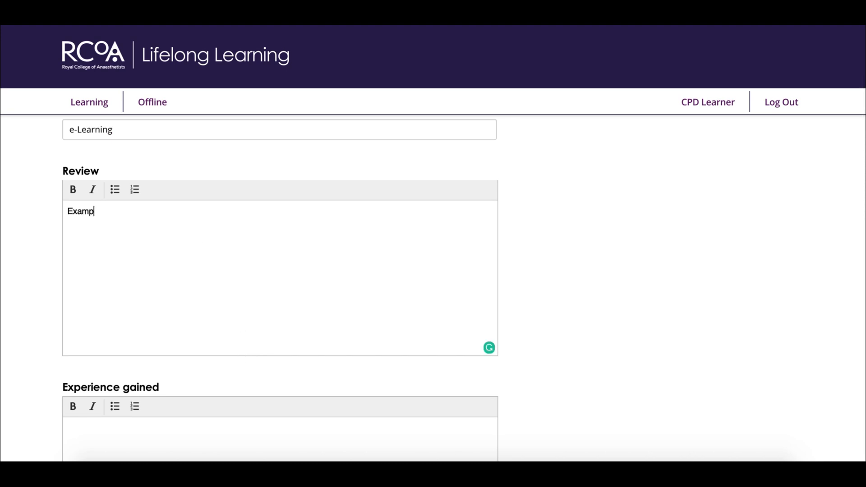
type("le")
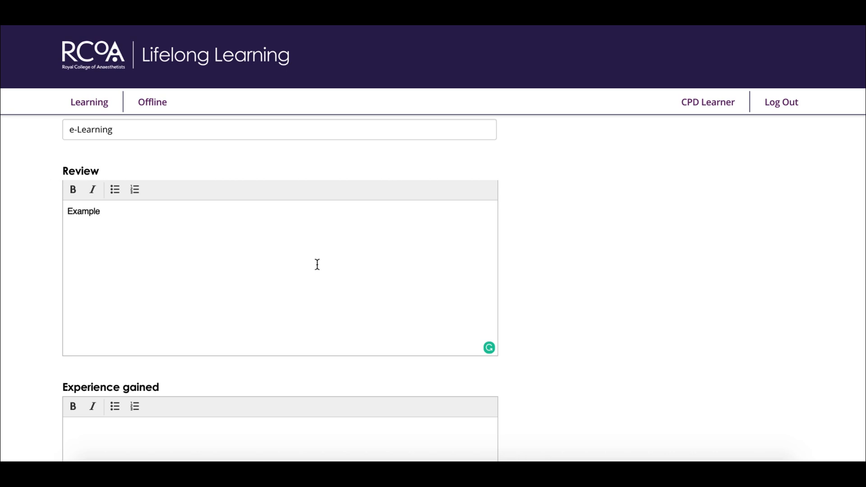
scroll("down", 3)
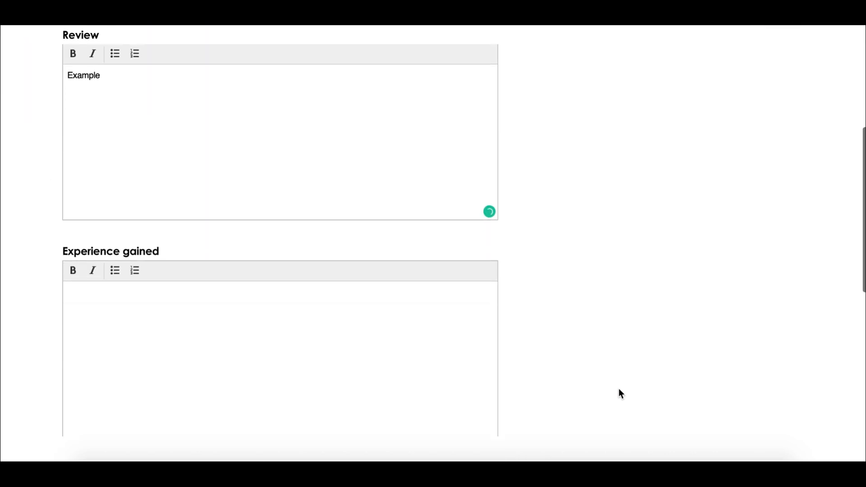
type("Exa")
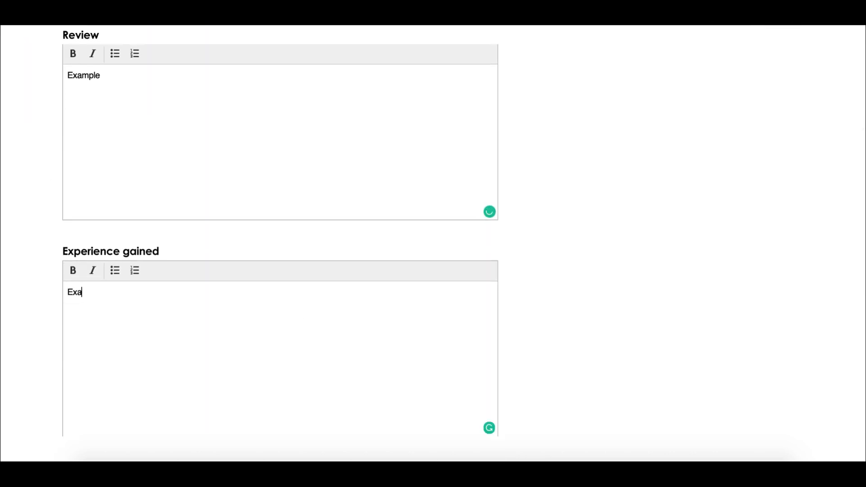
type("mple")
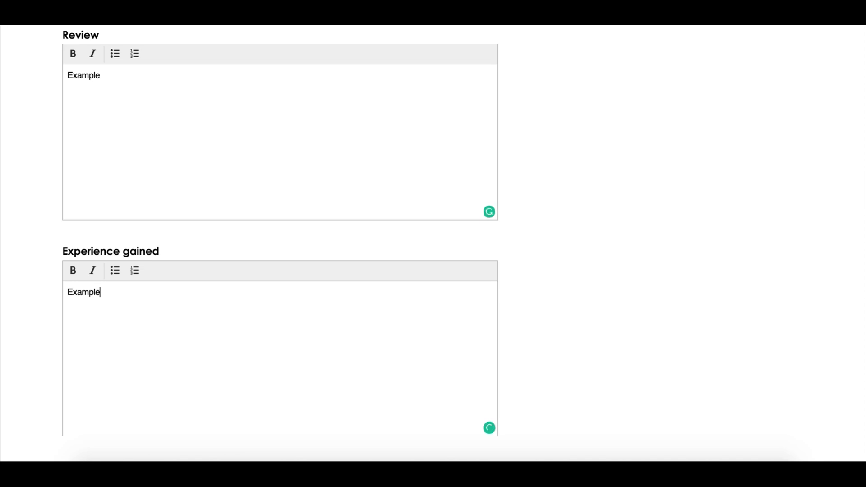
scroll("down", 3)
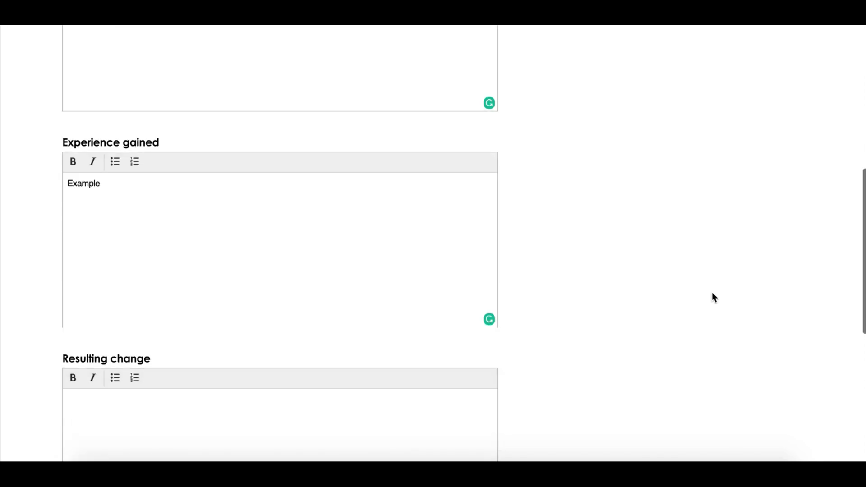
scroll("down", 3)
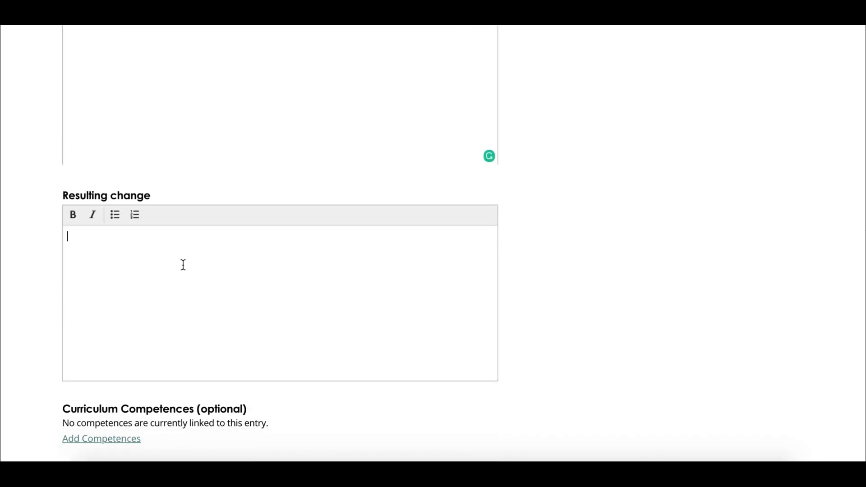
type("Example")
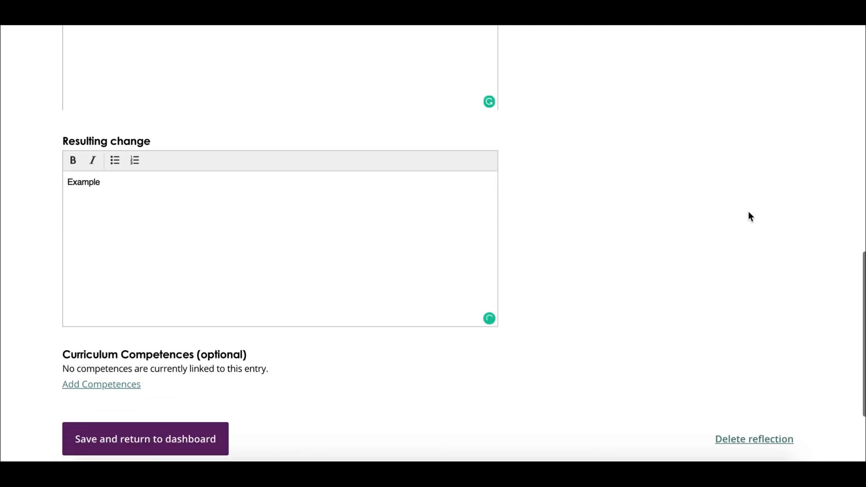
- Save the reflection and return to the dashboard showing 'Reflection saved'
scroll("down", 3)
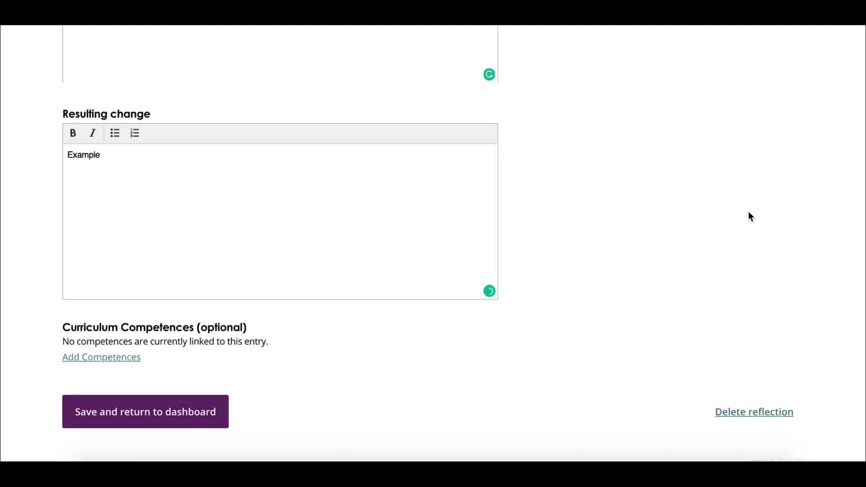
scroll("down", 3)
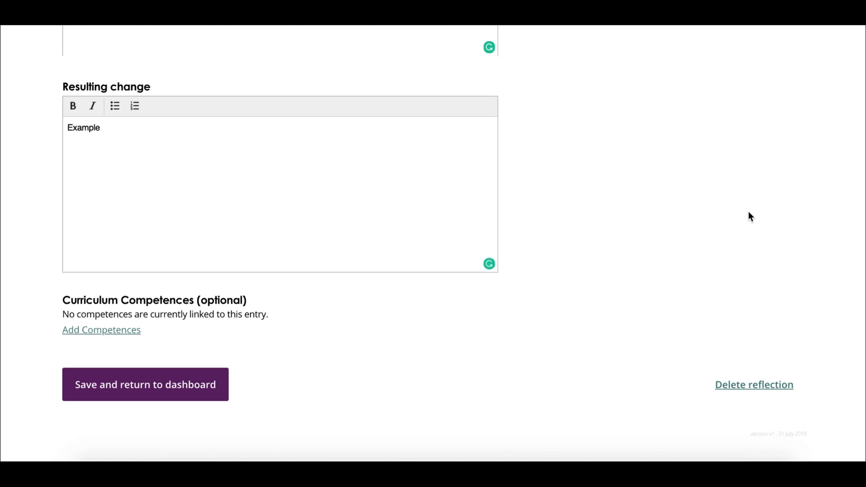
mouse_move(296, 403)
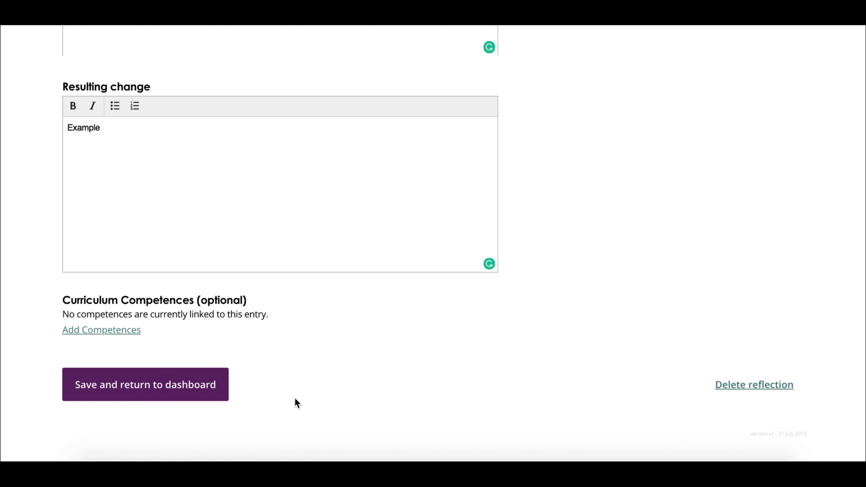
left_click(146, 384)
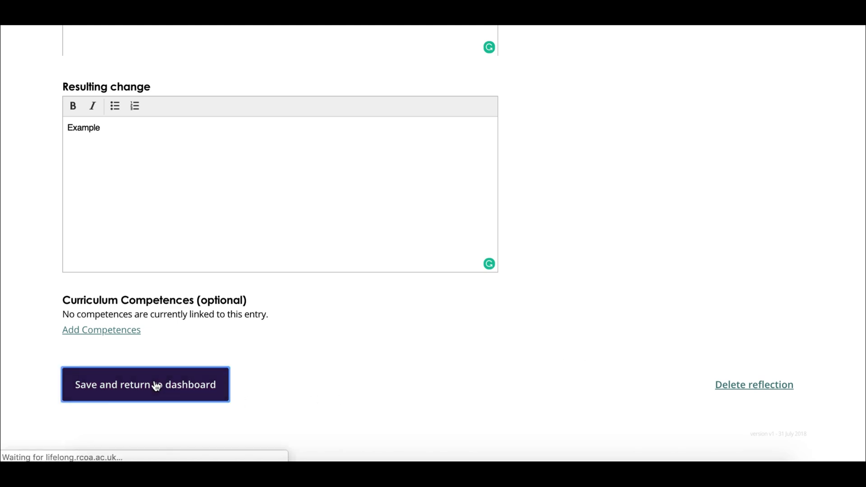
left_click(145, 384)
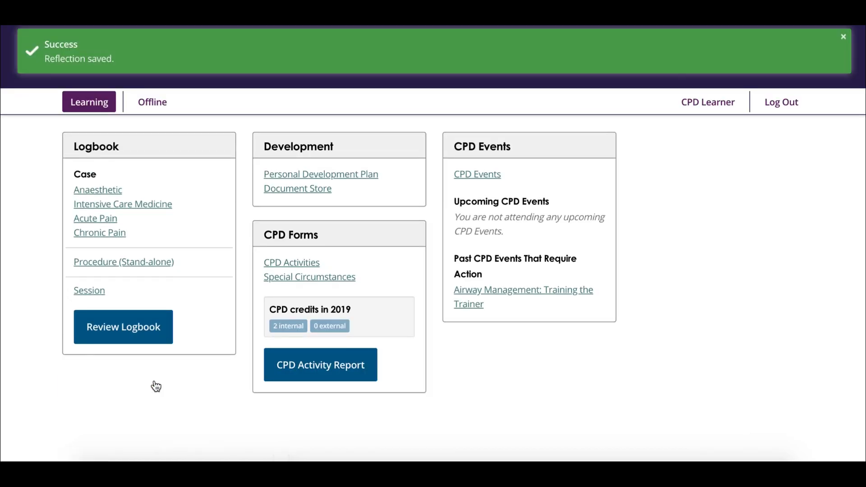